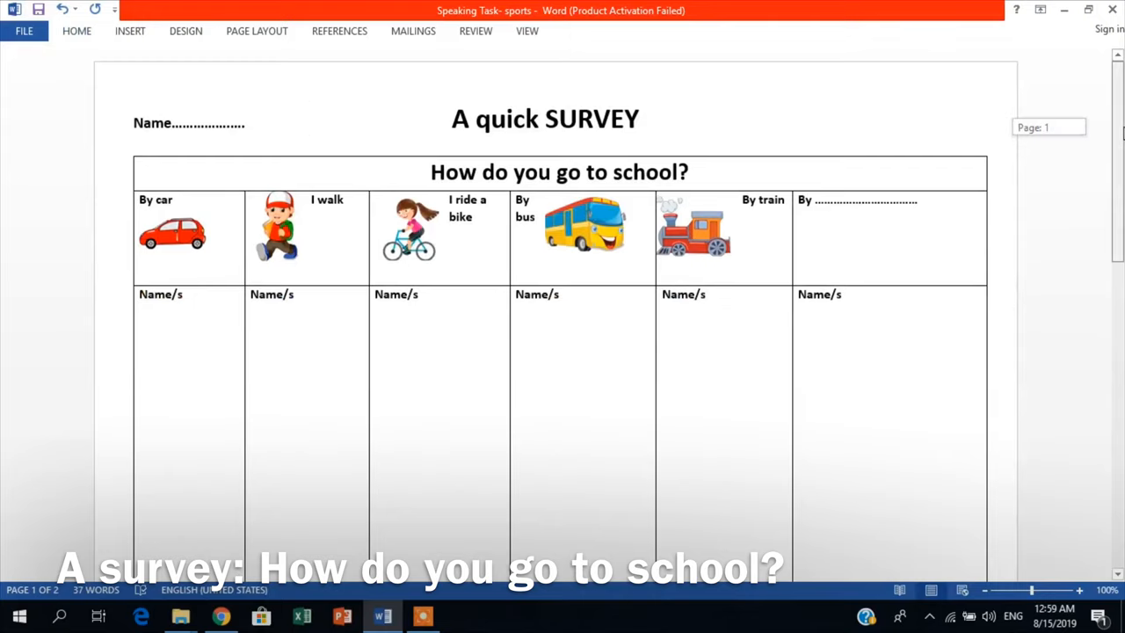
Step: Scroll down the worksheet preview to the 'Speaking time' questions about routes to school
scroll(down, 3)
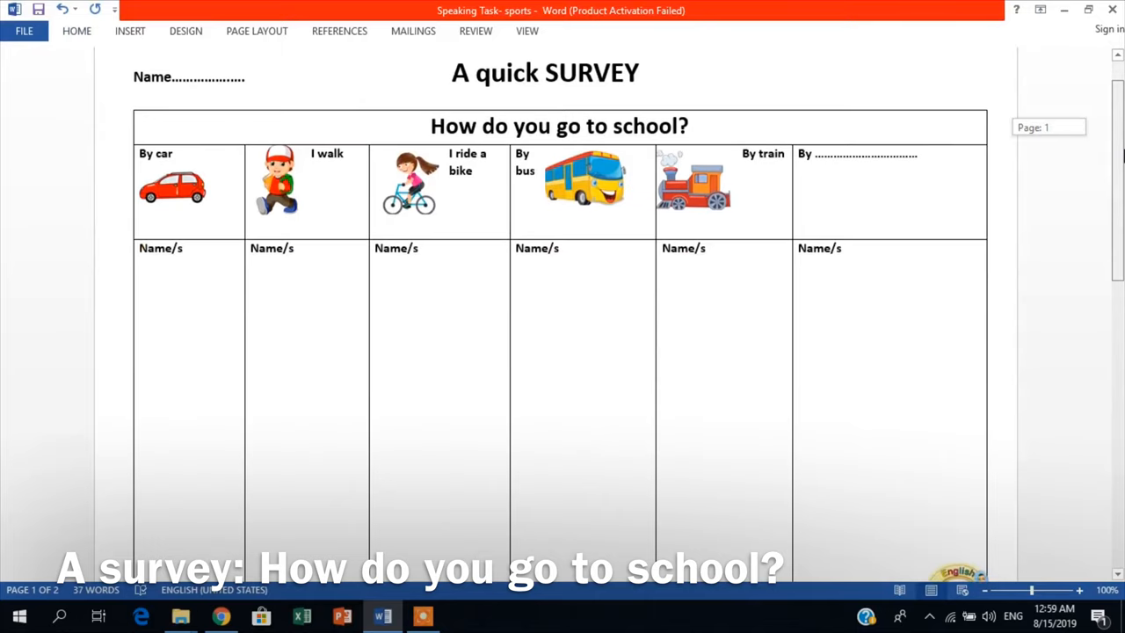
scroll(down, 3)
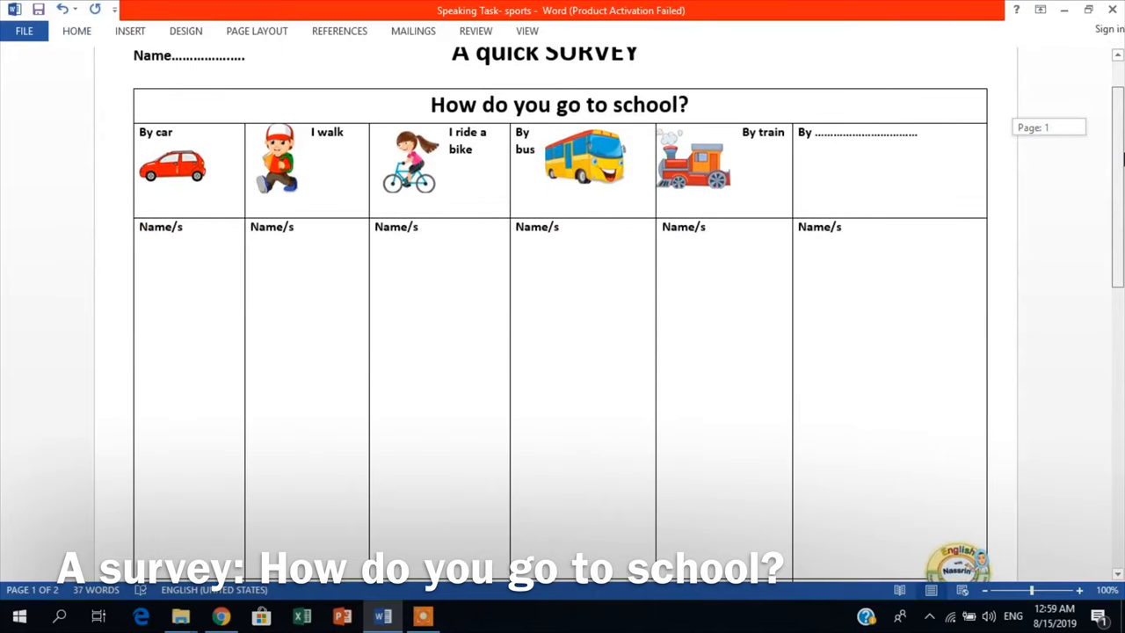
scroll(down, 3)
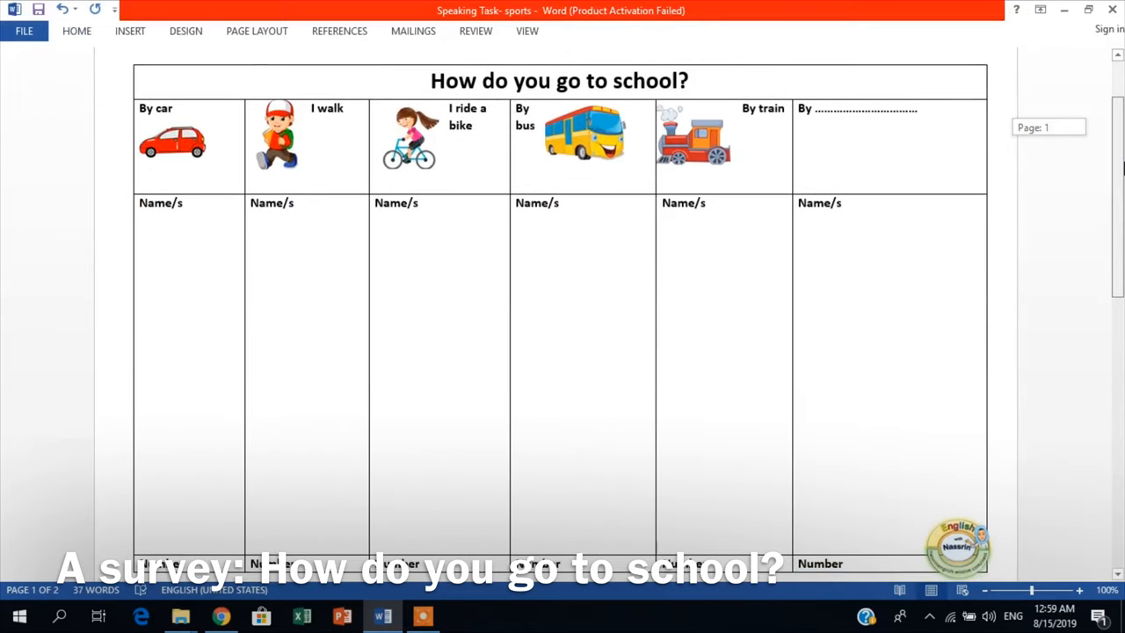
scroll(down, 3)
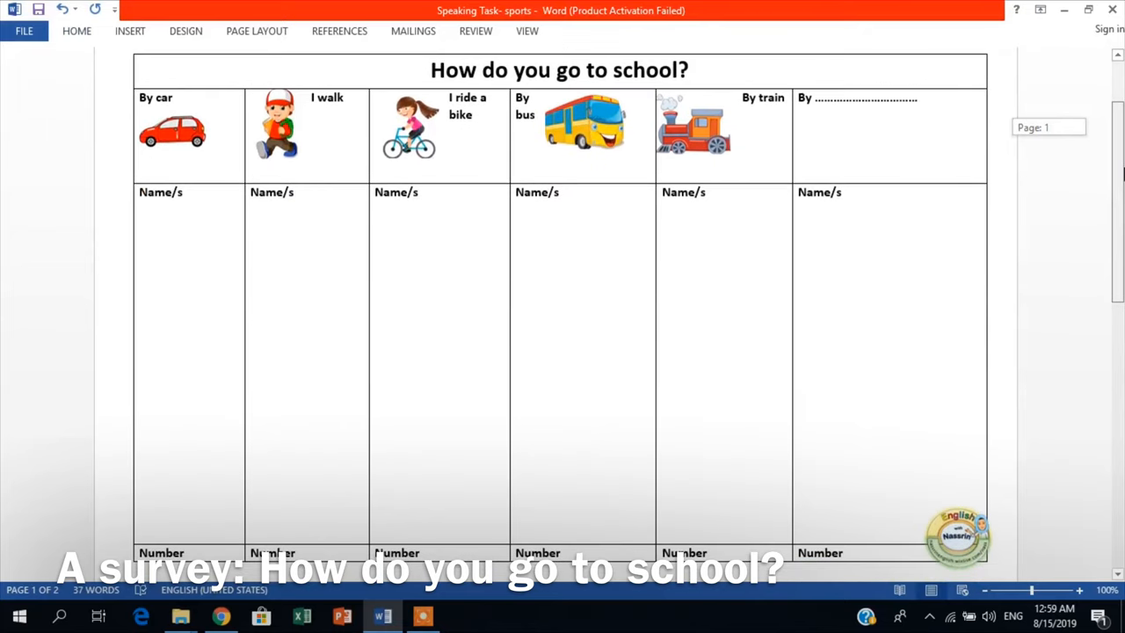
scroll(down, 3)
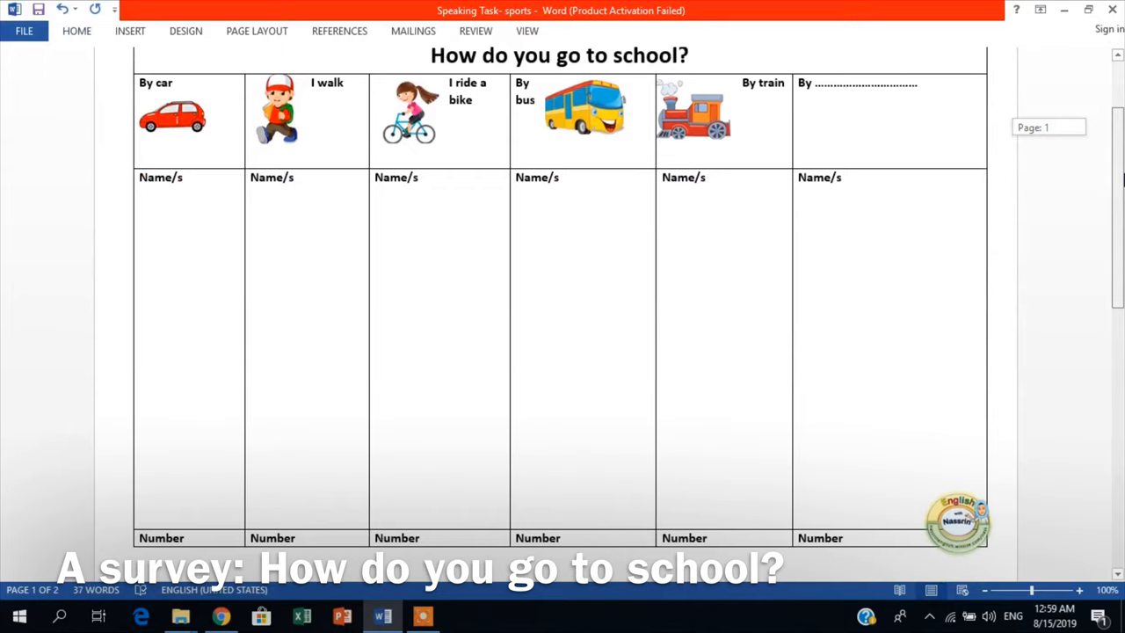
scroll(down, 3)
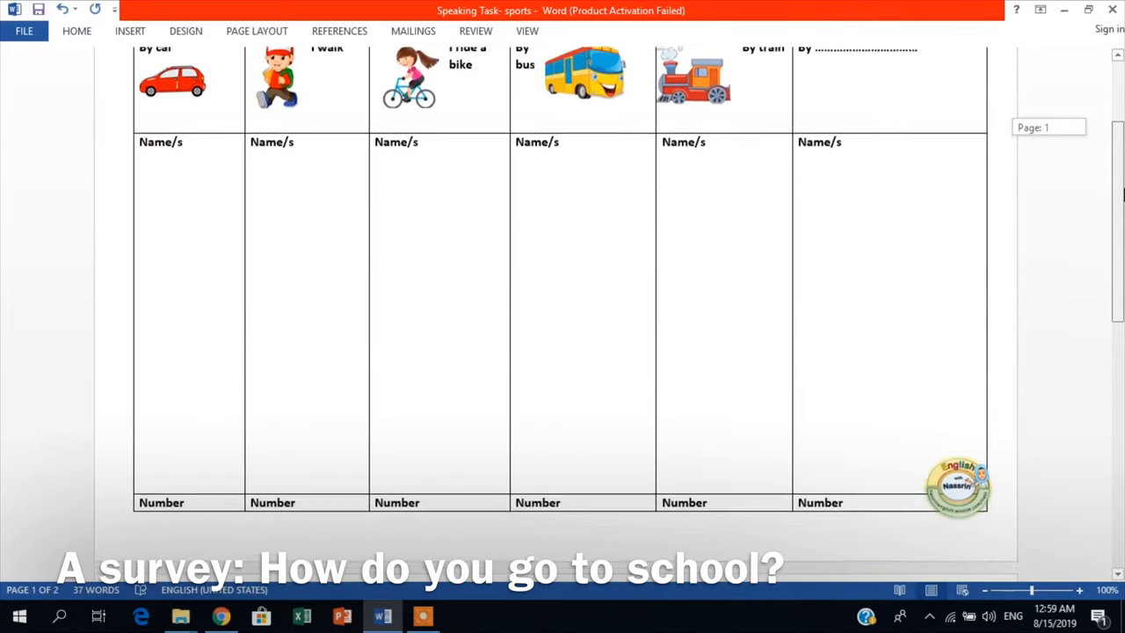
scroll(down, 3)
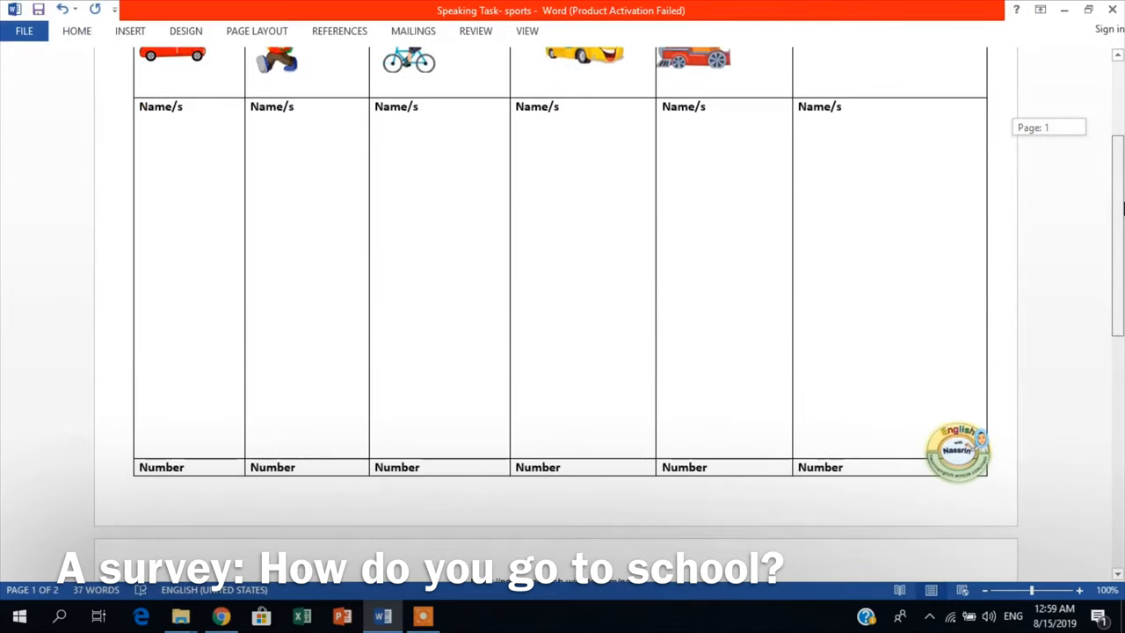
scroll(down, 3)
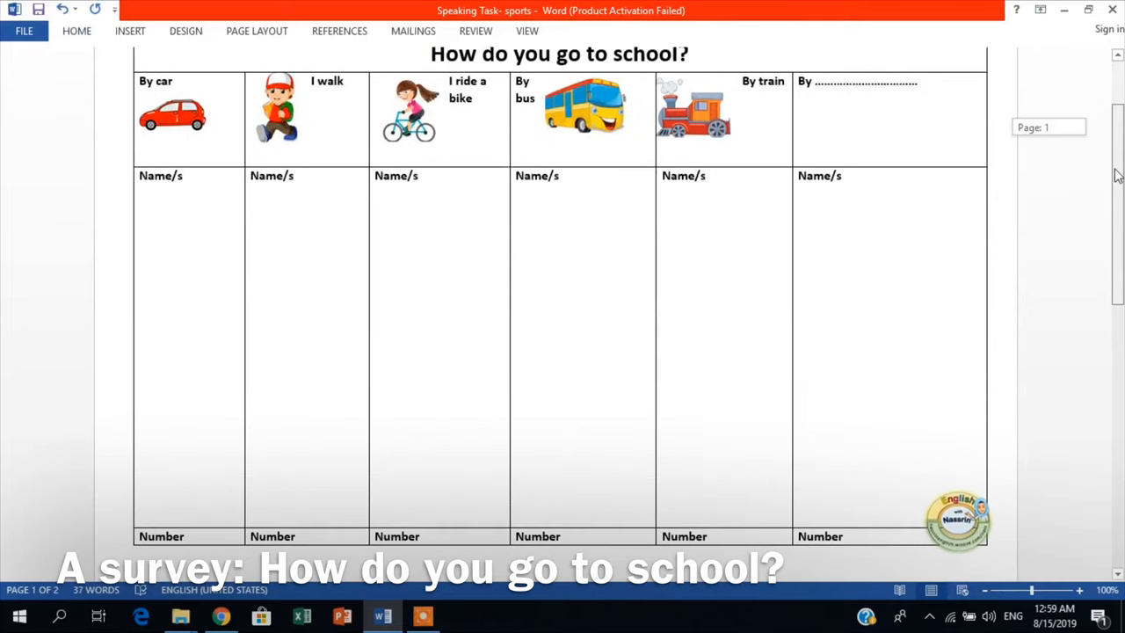
scroll(down, 3)
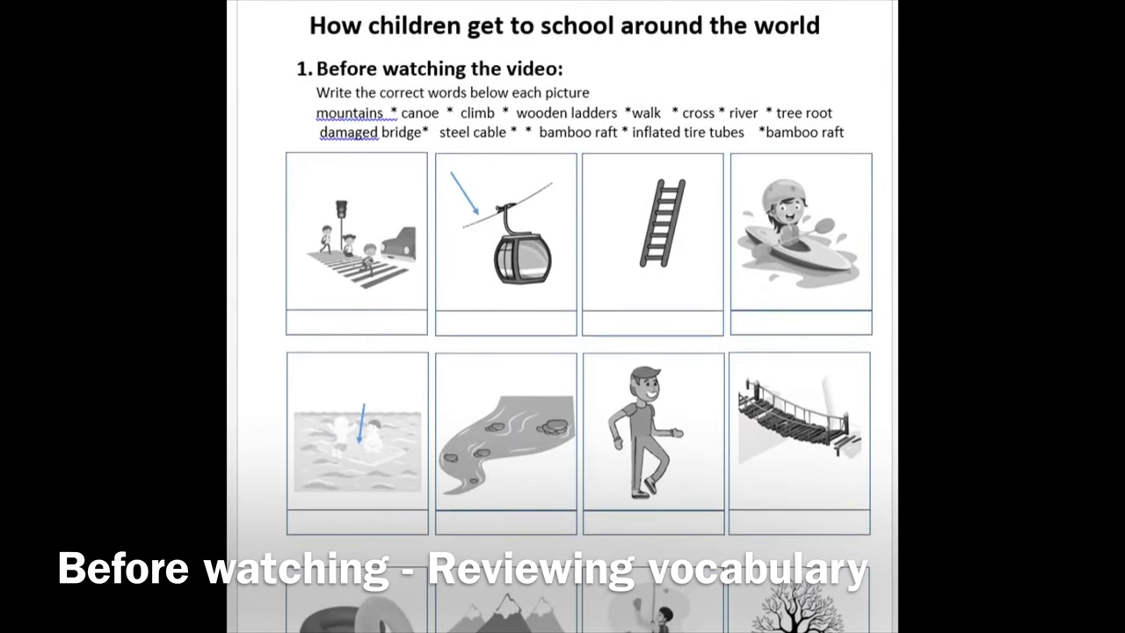
scroll(down, 3)
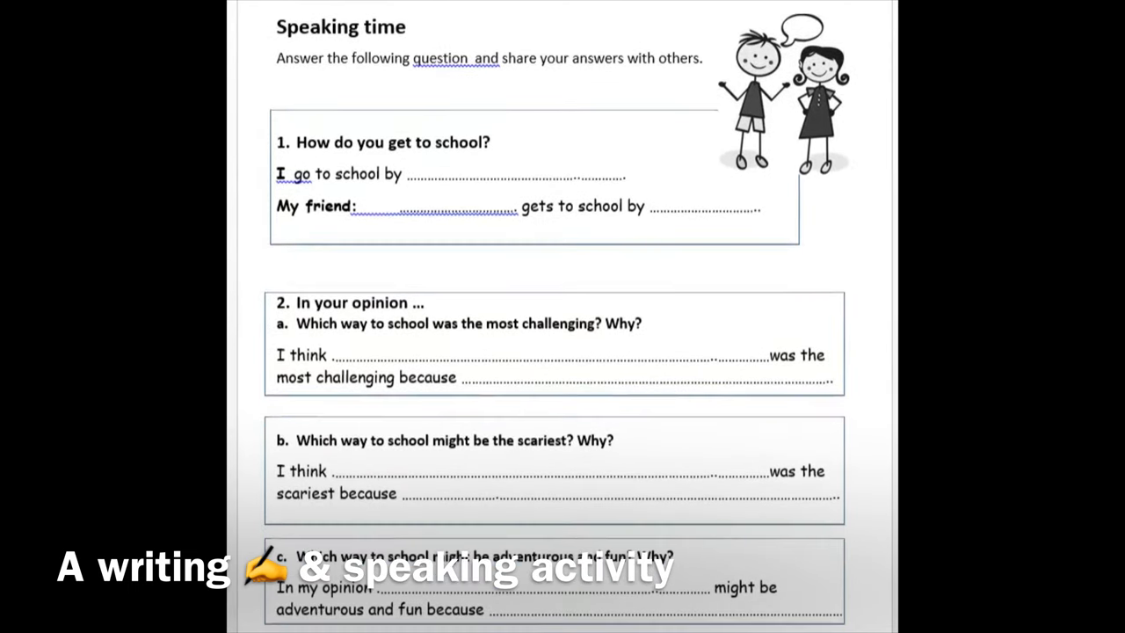
Step: Scroll through the rest of the speaking worksheet before moving to Wheel of Names
scroll(down, 3)
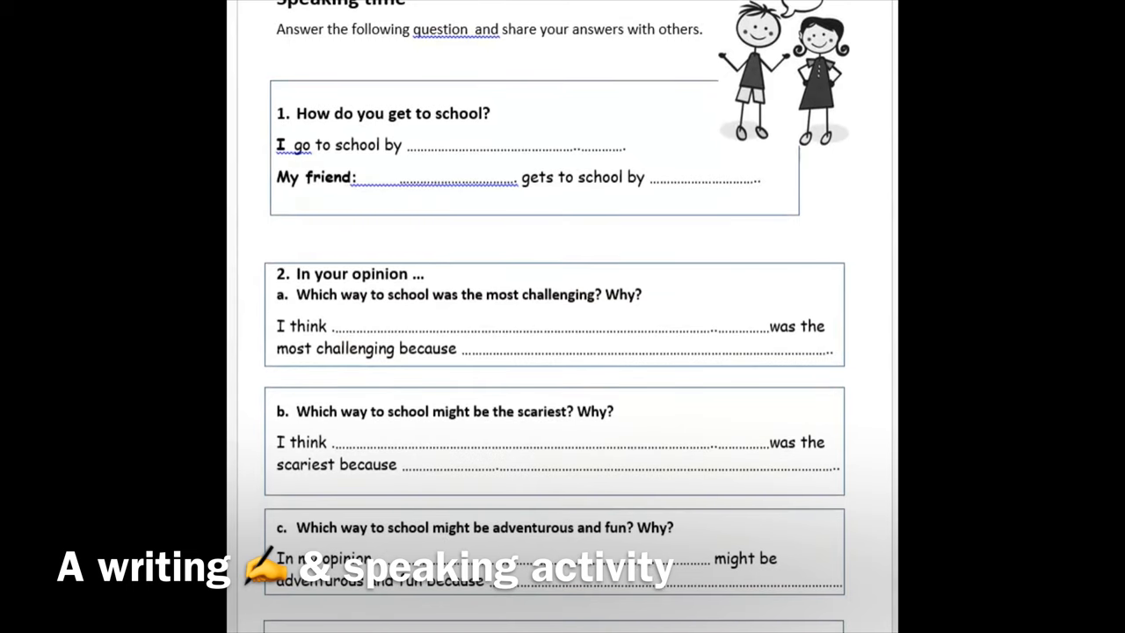
scroll(down, 3)
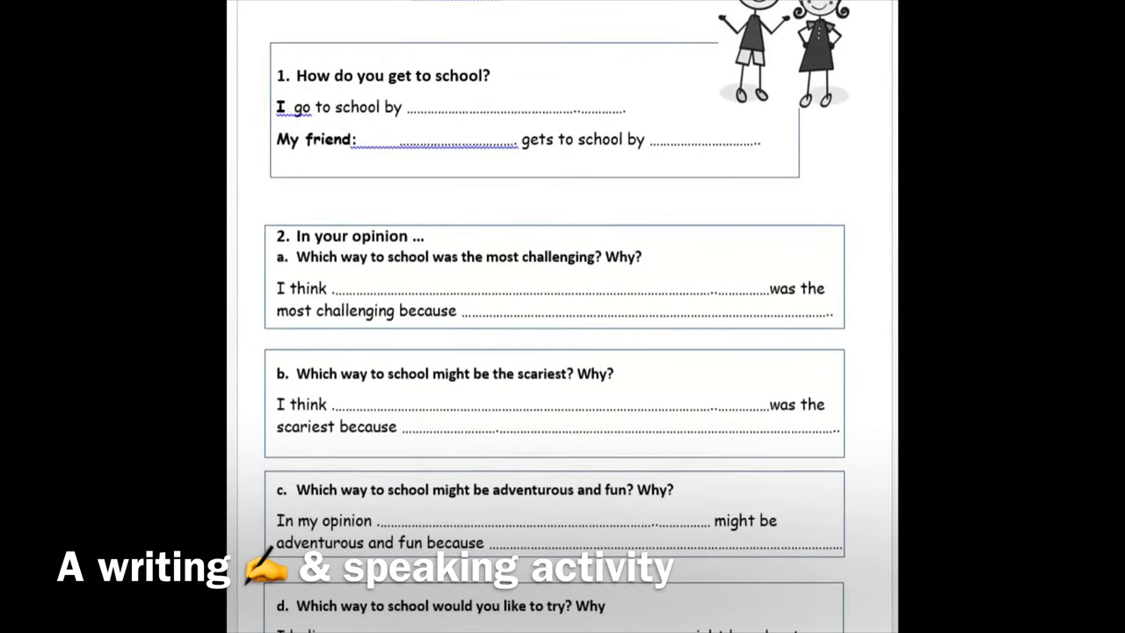
scroll(down, 3)
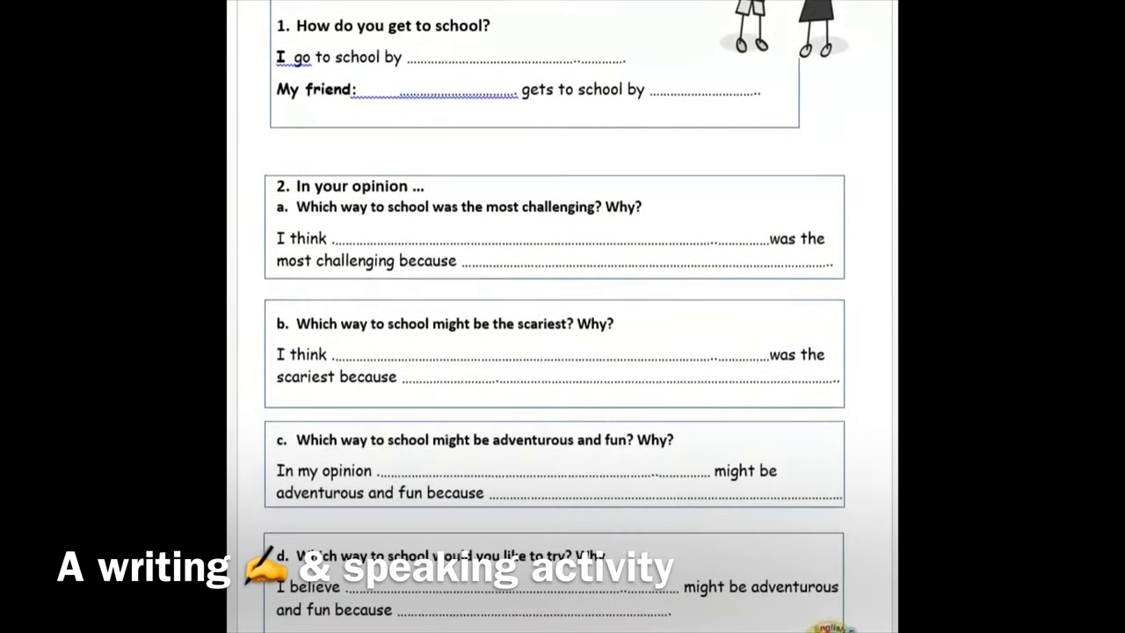
scroll(down, 3)
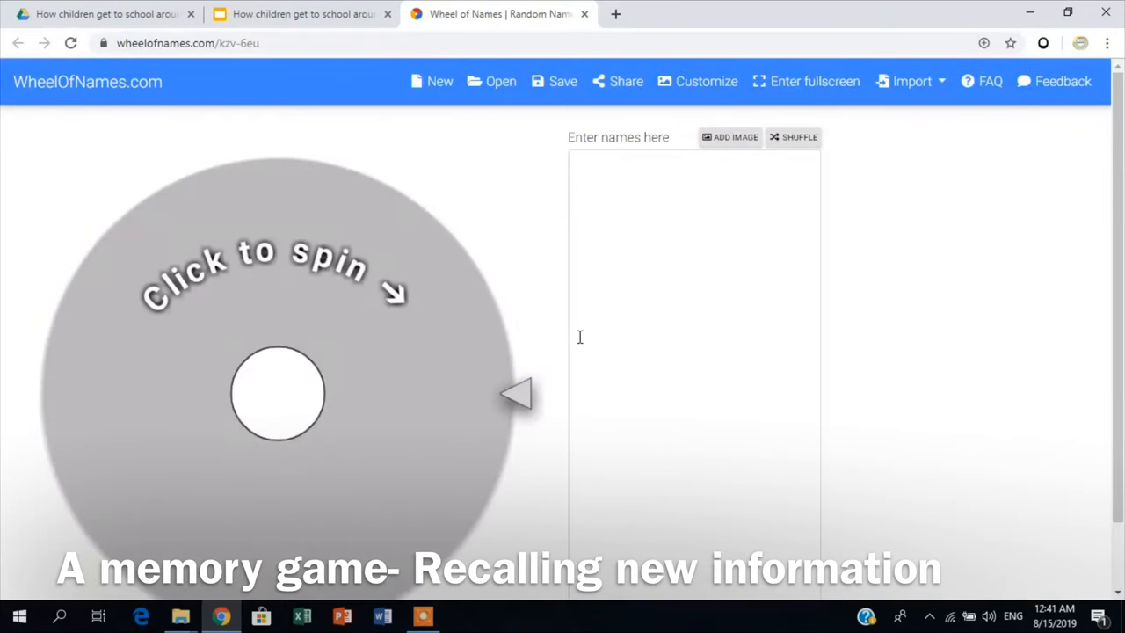
Step: Load the saved wheel's dozen journey-to-school photo entries into the names list
click(729, 138)
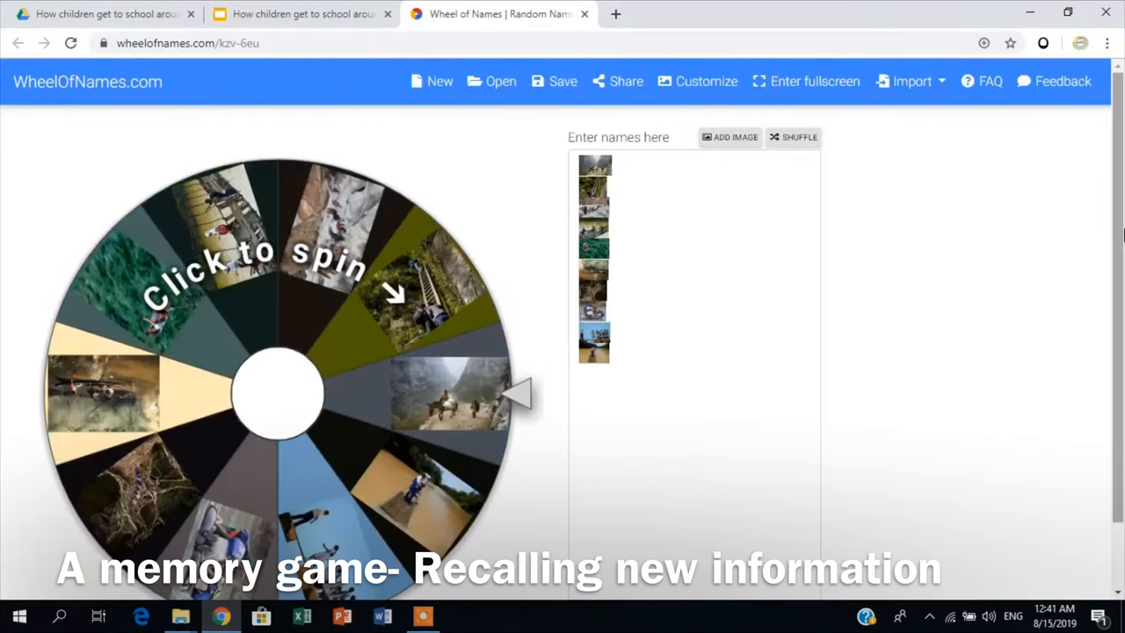
scroll(down, 3)
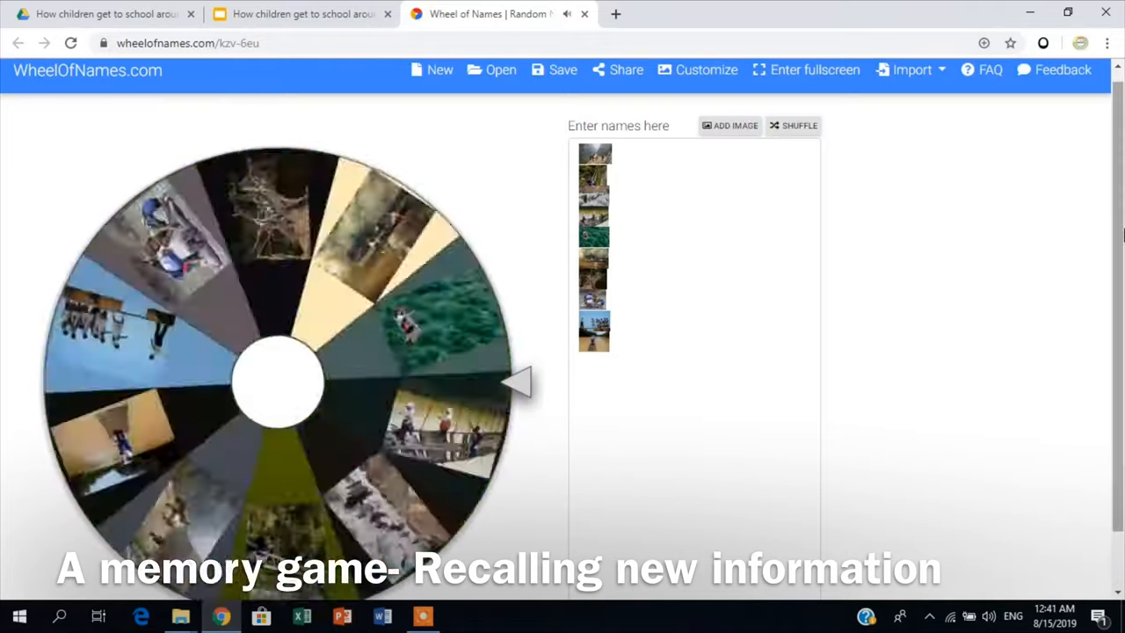
scroll(down, 3)
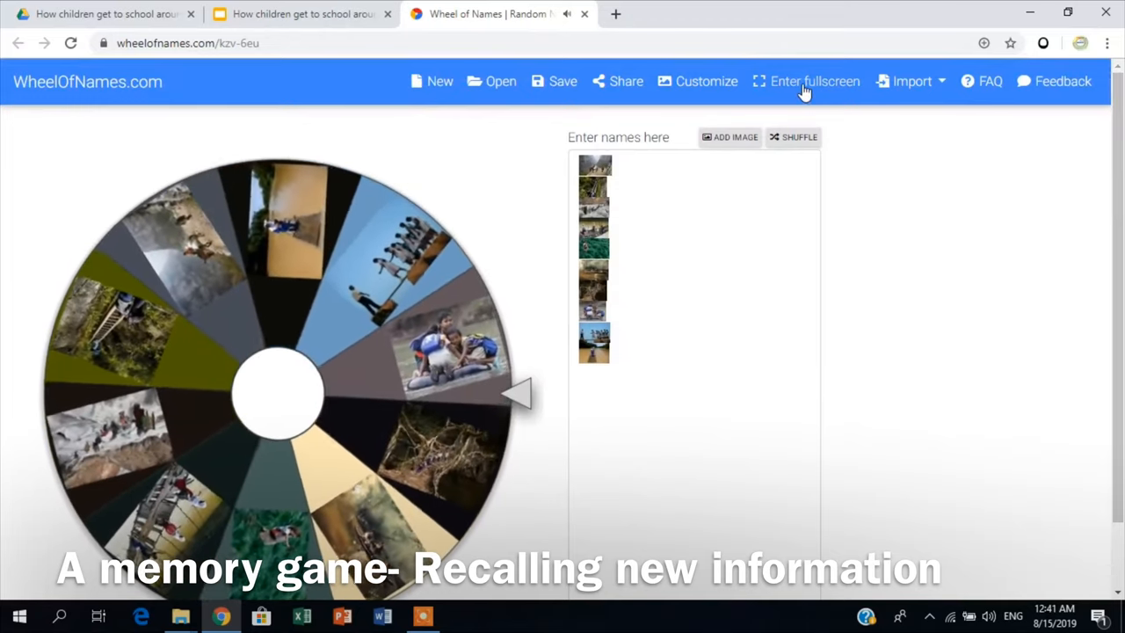
Step: Spin the wheel fullscreen, dismissing the tire-tube raft and broken bridge winners, then spin again
click(805, 81)
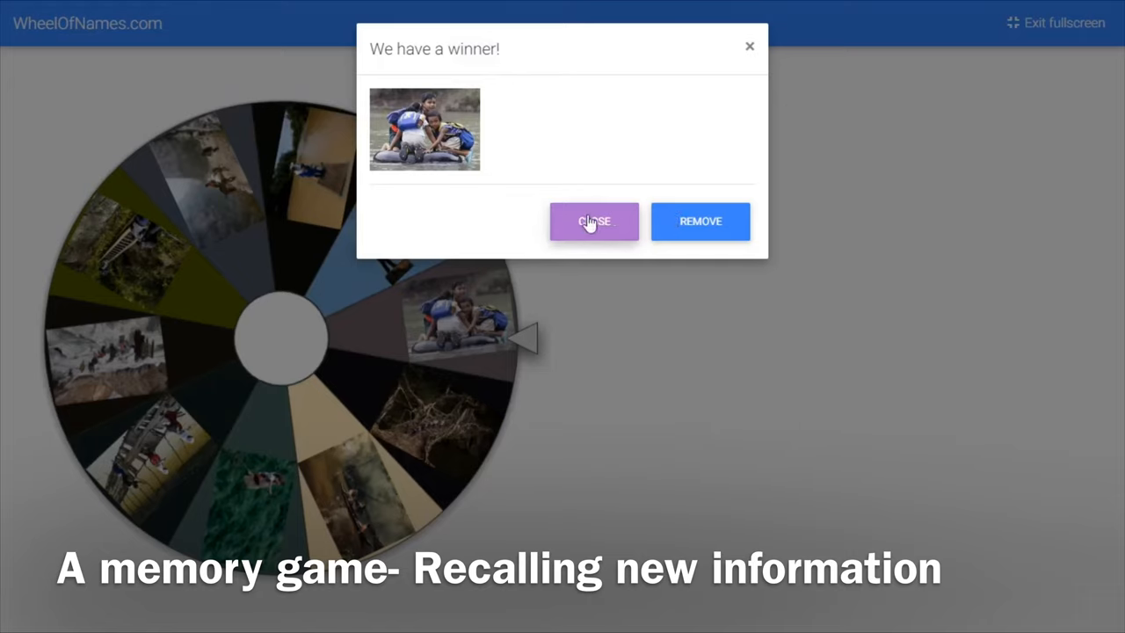
mouse_move(700, 228)
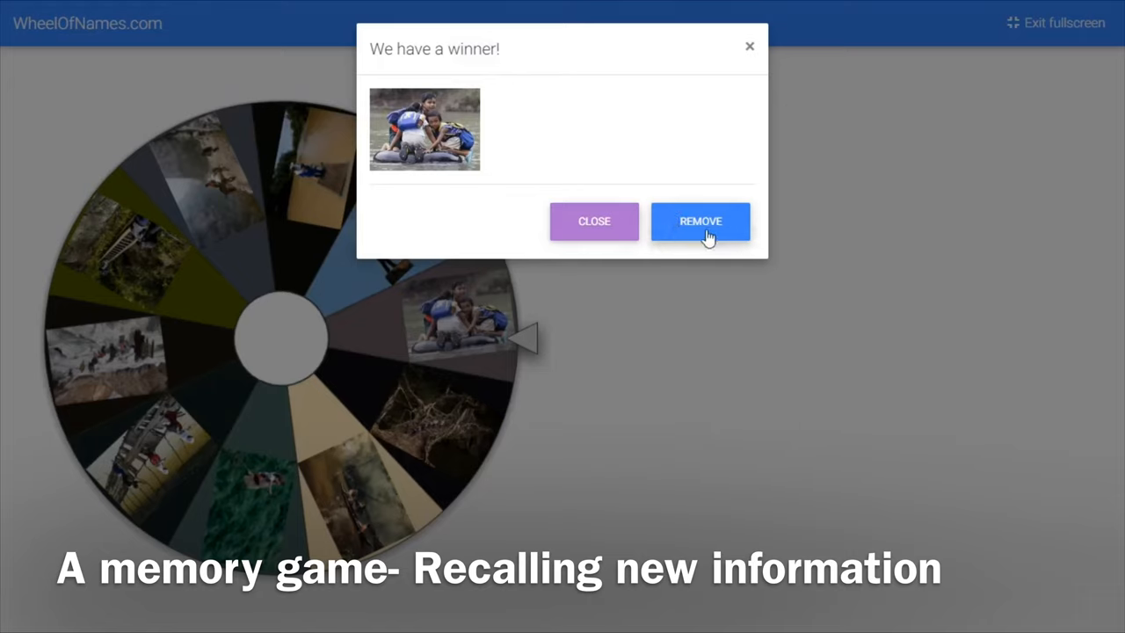
mouse_move(700, 229)
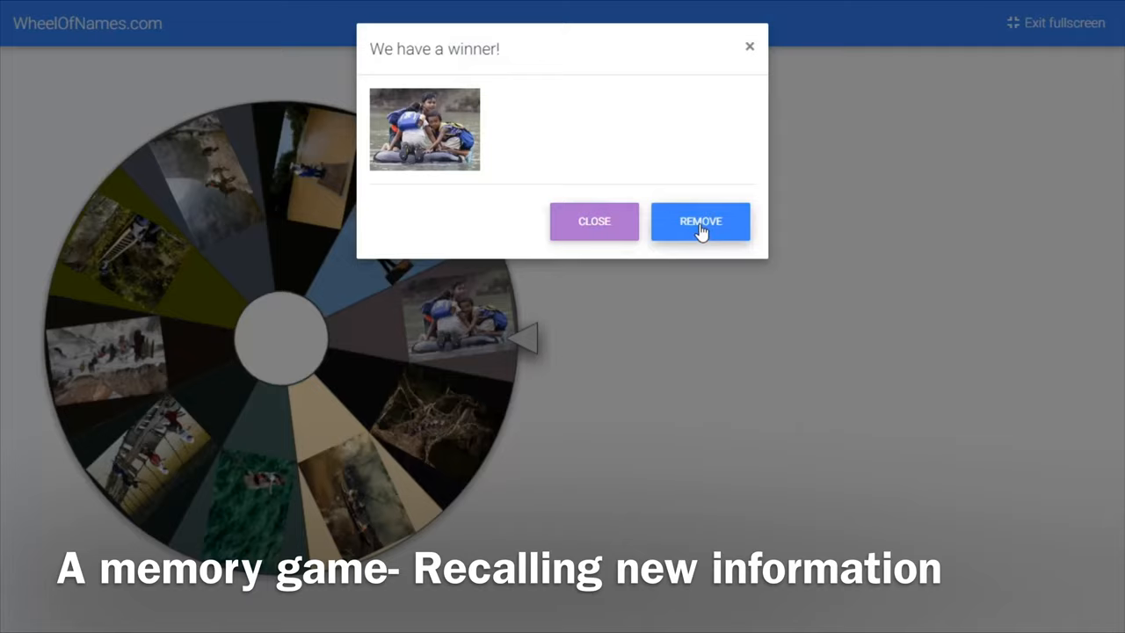
click(699, 221)
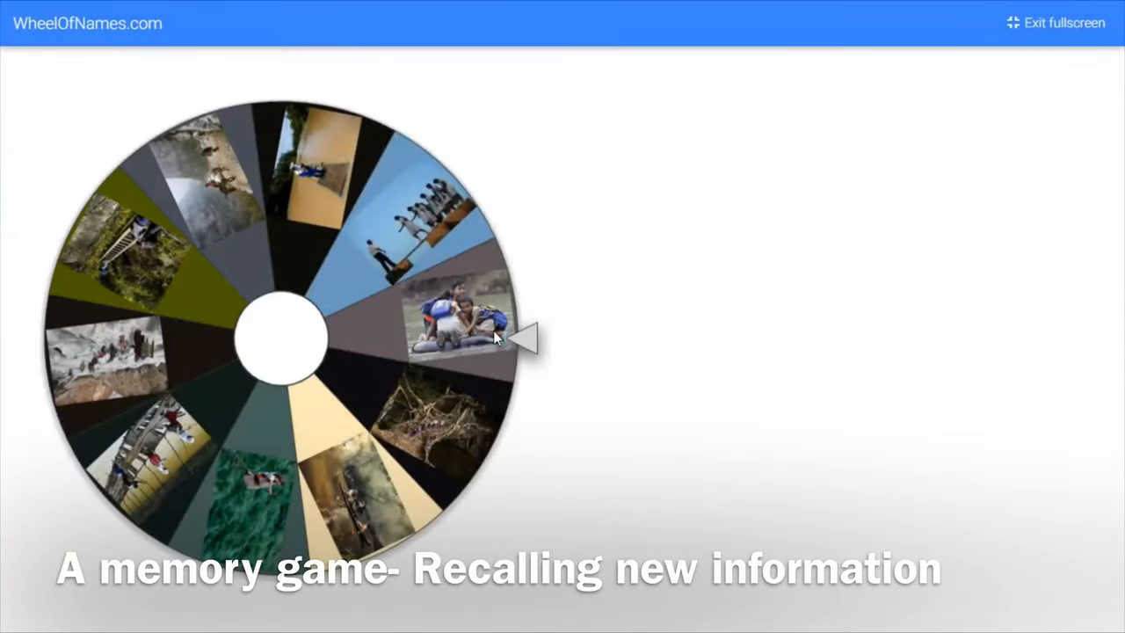
click(281, 338)
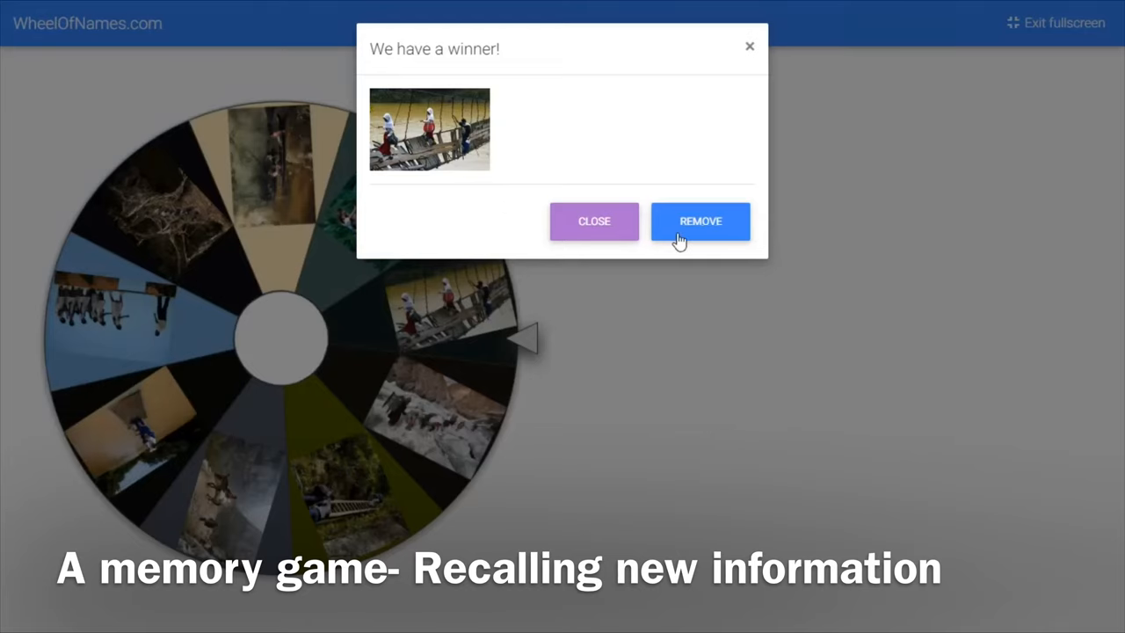
mouse_move(593, 221)
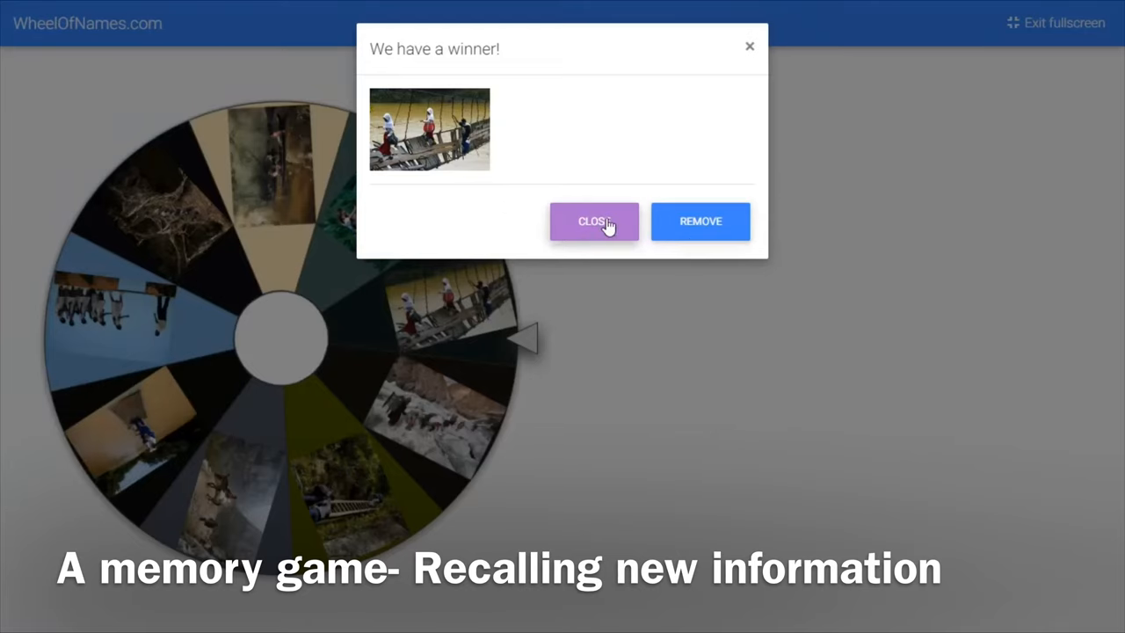
click(593, 221)
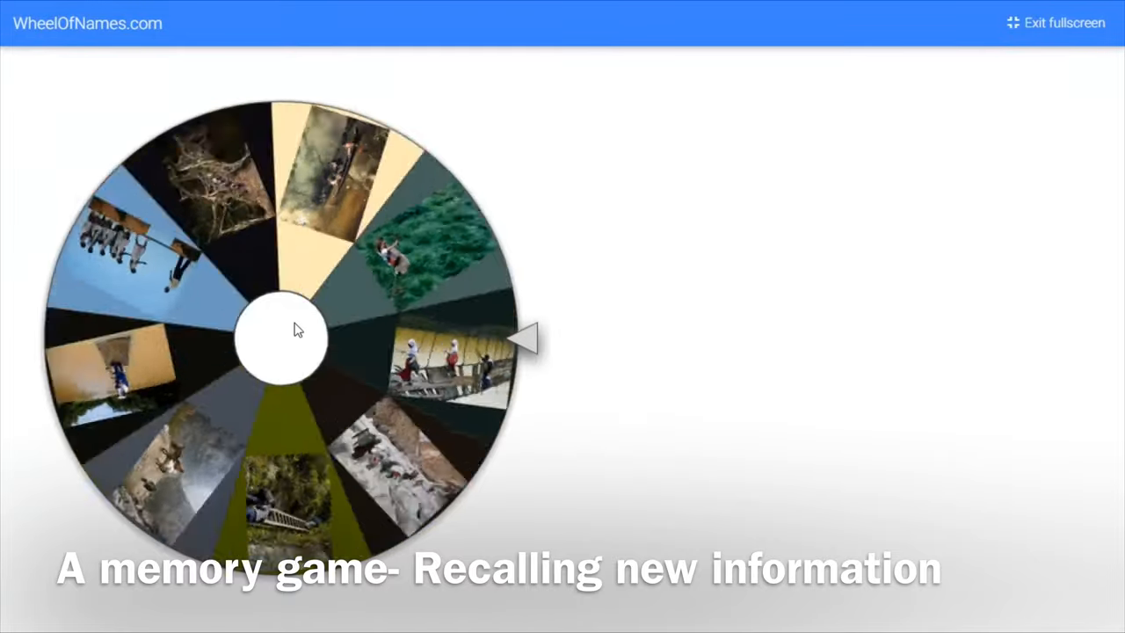
click(281, 338)
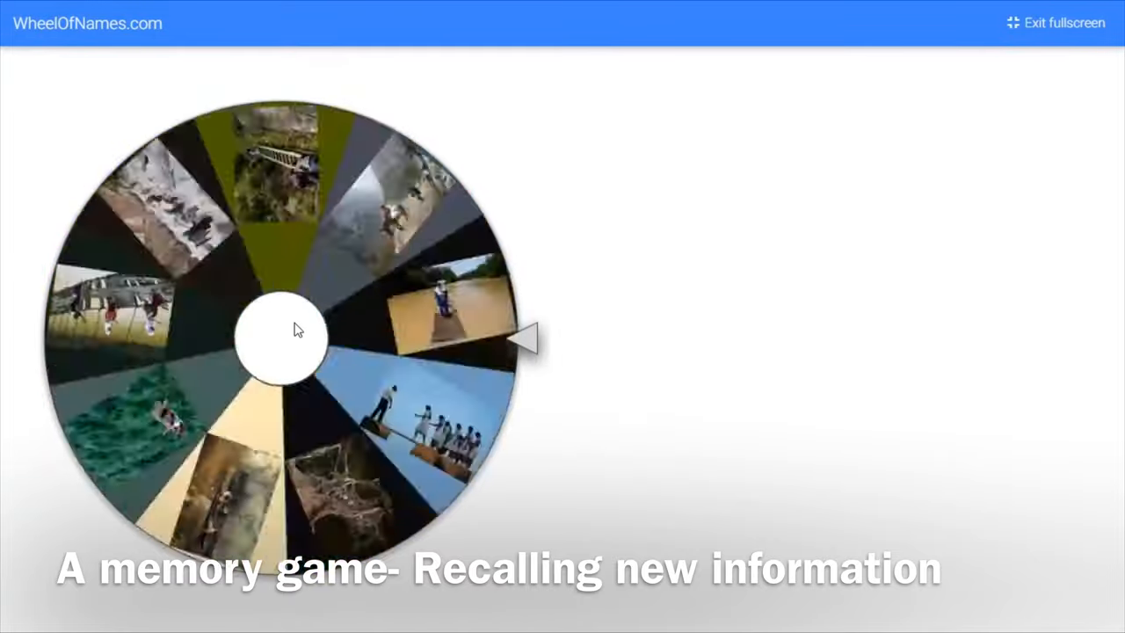